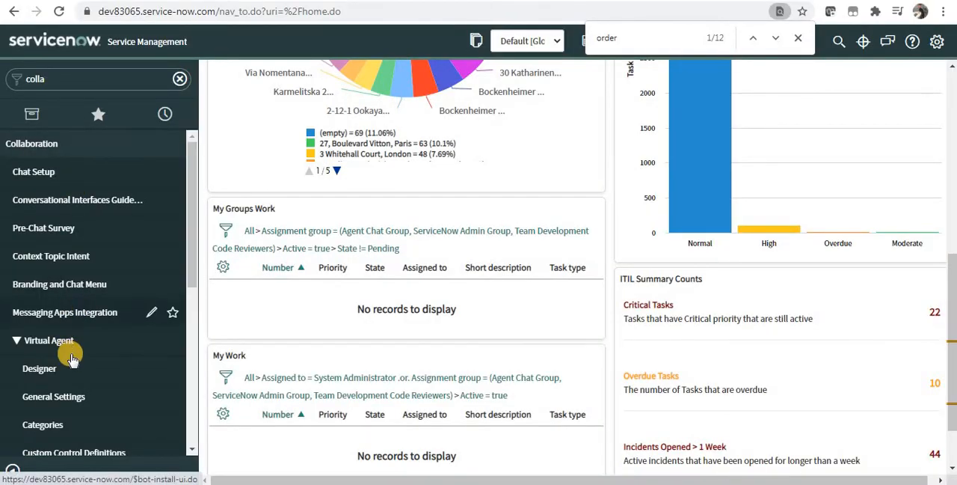
Open the Virtual Agent Designer to the Copy of Catalog Item topic block's properties
{"action": "left_click", "coordinate": [39, 368]}
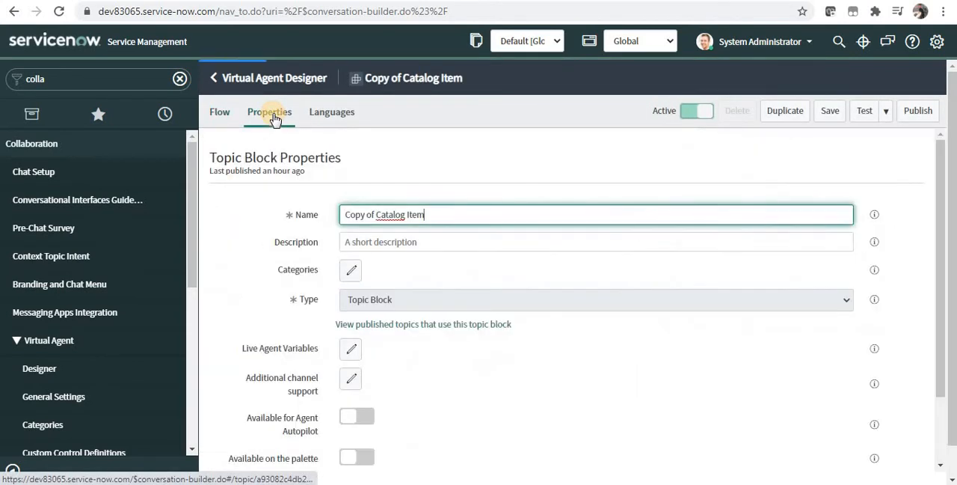
Turn on 'Available on the palette' and label it 'Catalog Topic Block'
{"action": "scroll", "scroll_direction": "down", "scroll_amount": 3}
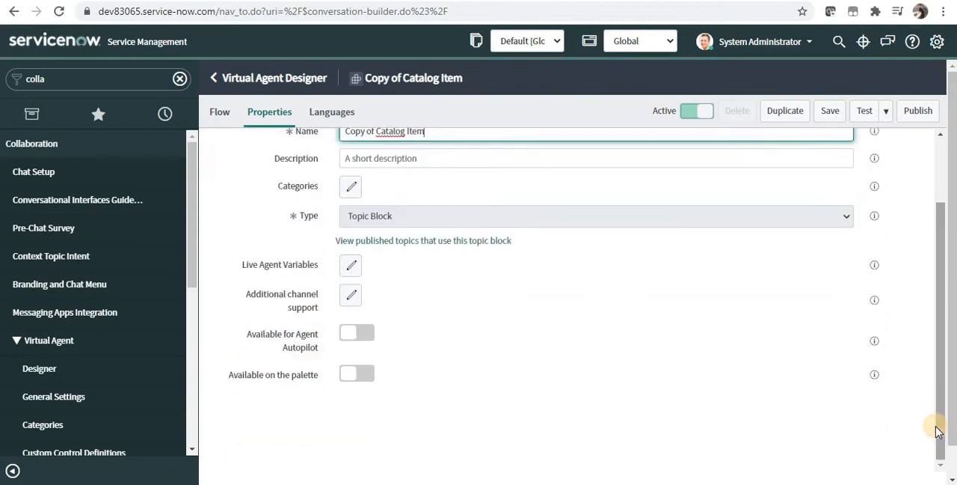
{"action": "mouse_move", "coordinate": [322, 383]}
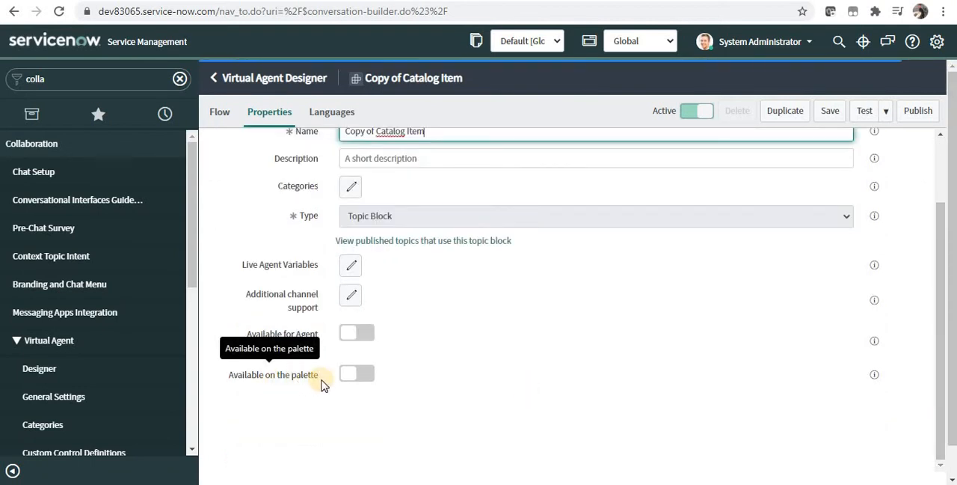
{"action": "left_click", "coordinate": [357, 374]}
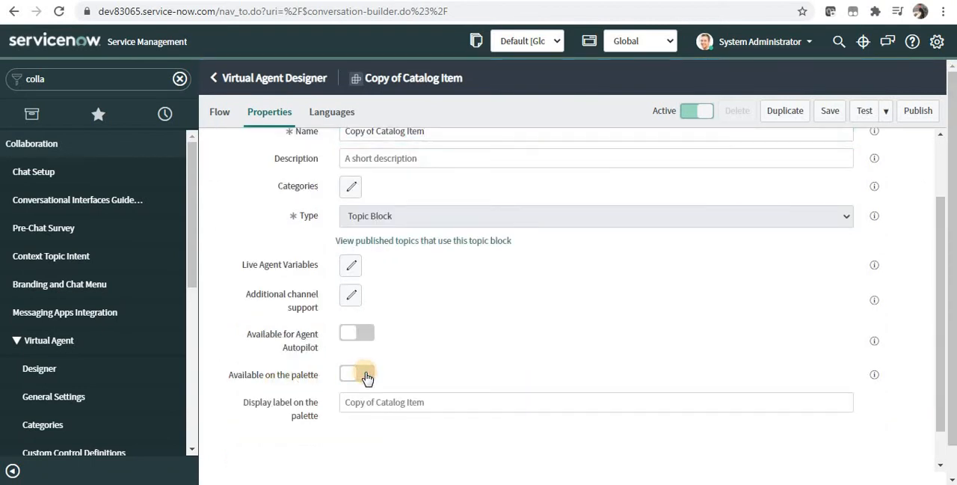
{"action": "left_click", "coordinate": [357, 374]}
{"action": "type", "text": "Catalog"}
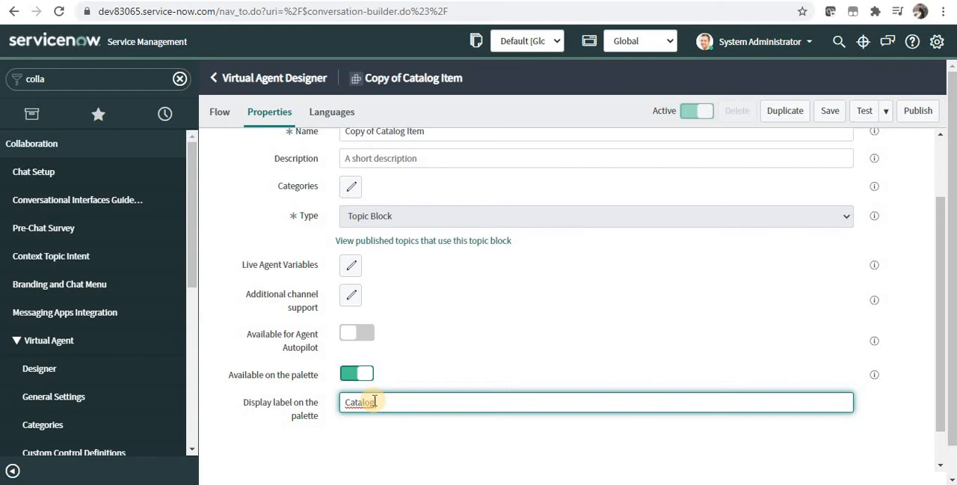
{"action": "type", "text": "Topic Block"}
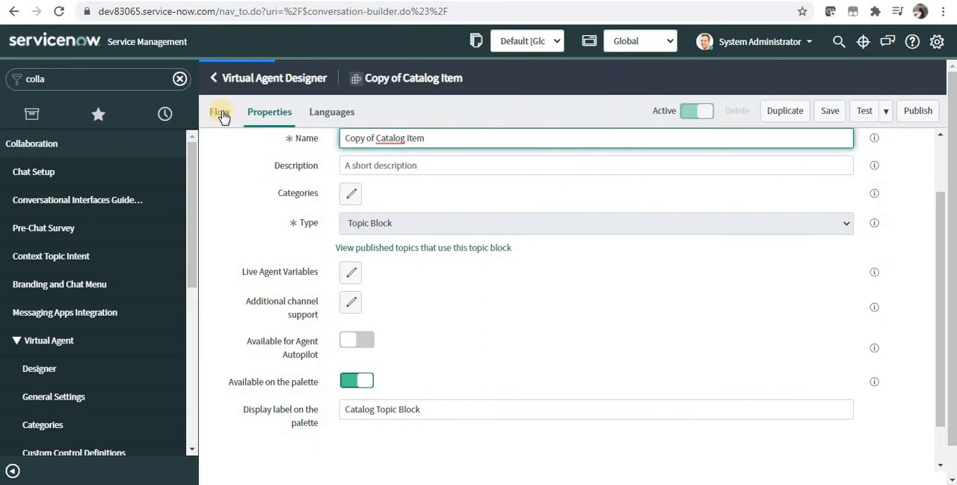
Check the block's Flow palette, then list Topics and open 'Get Basic Details'
{"action": "left_click", "coordinate": [219, 112]}
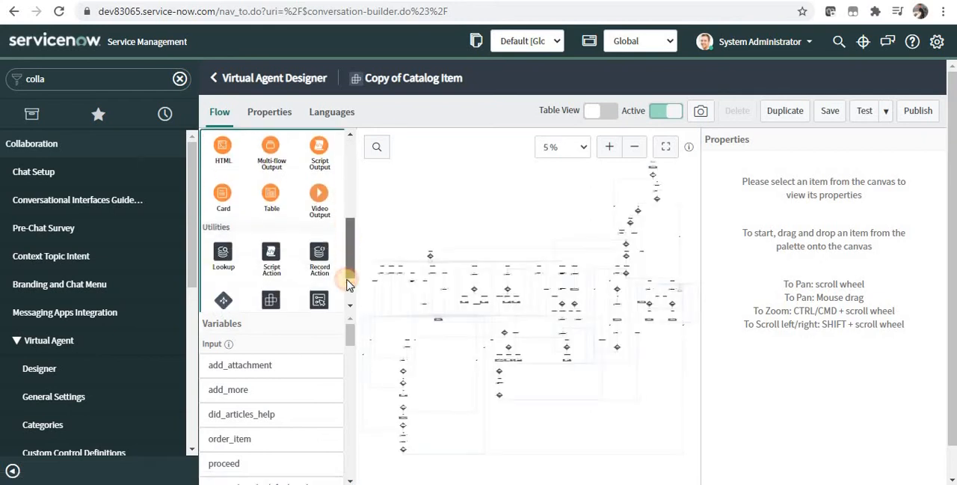
{"action": "scroll", "scroll_direction": "down", "scroll_amount": 3}
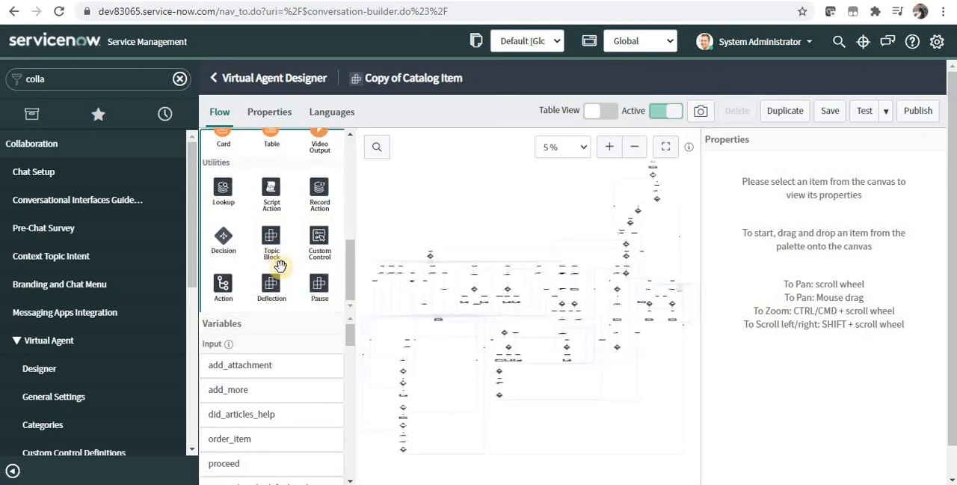
{"action": "left_click", "coordinate": [213, 77]}
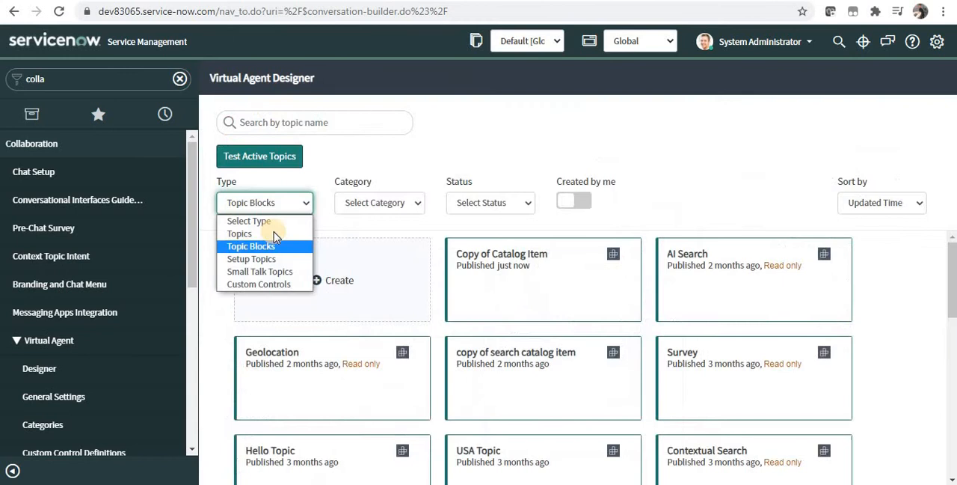
{"action": "left_click", "coordinate": [238, 232]}
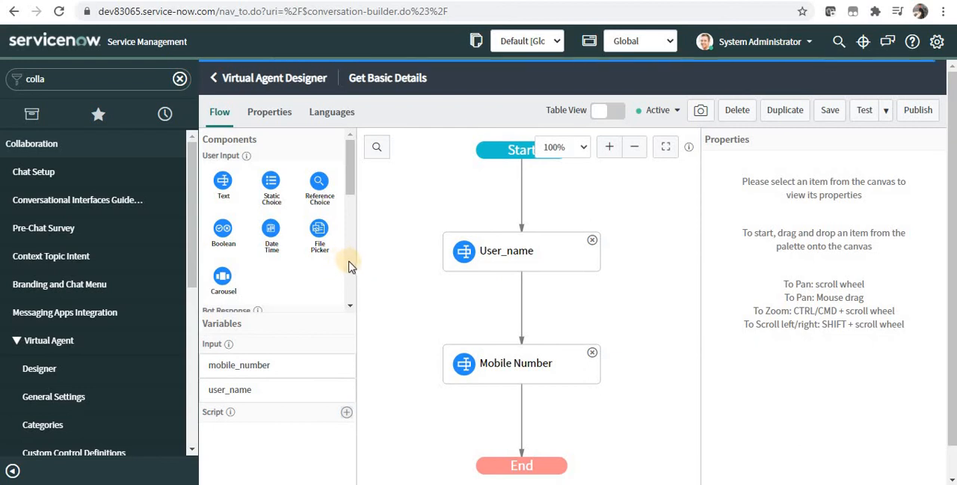
Drop Catalog Topic Block between User_name and Mobile Number, then select it
{"action": "scroll", "scroll_direction": "down", "scroll_amount": 3}
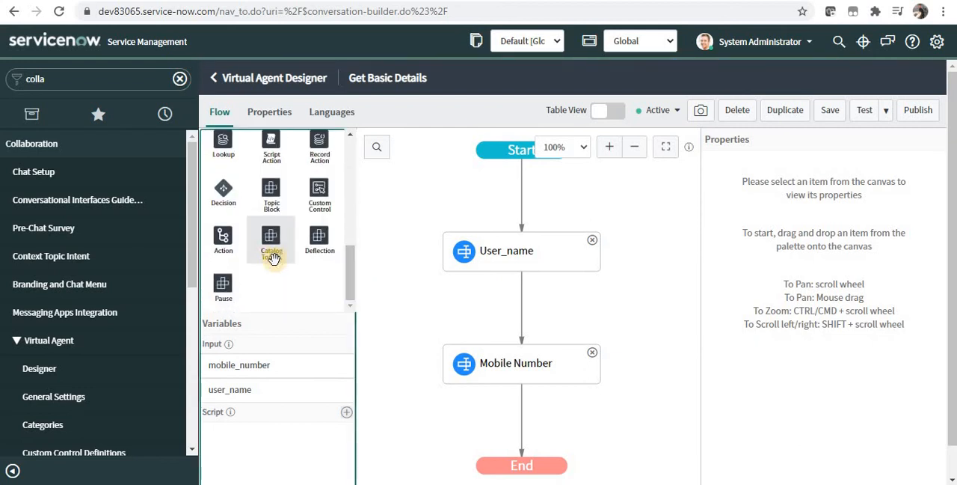
{"action": "left_click_drag", "start_coordinate": [271, 237], "coordinate": [521, 292]}
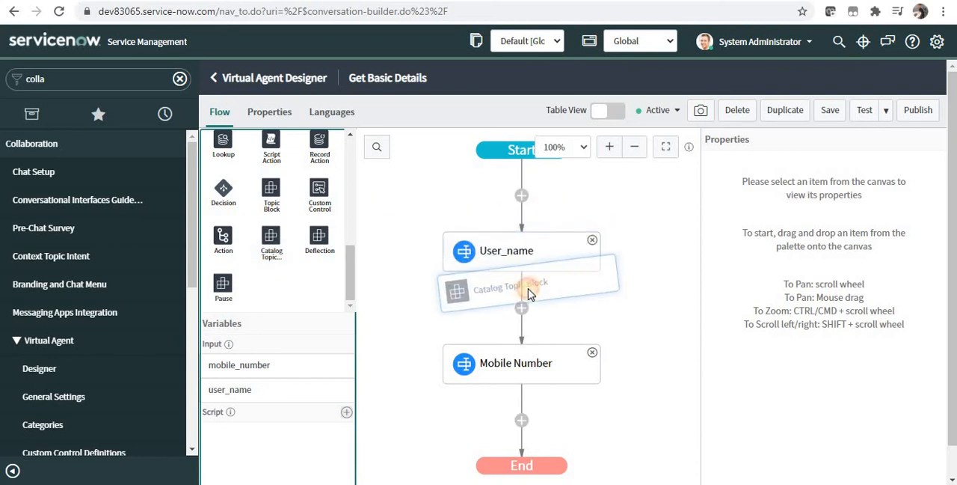
{"action": "left_click", "coordinate": [527, 290]}
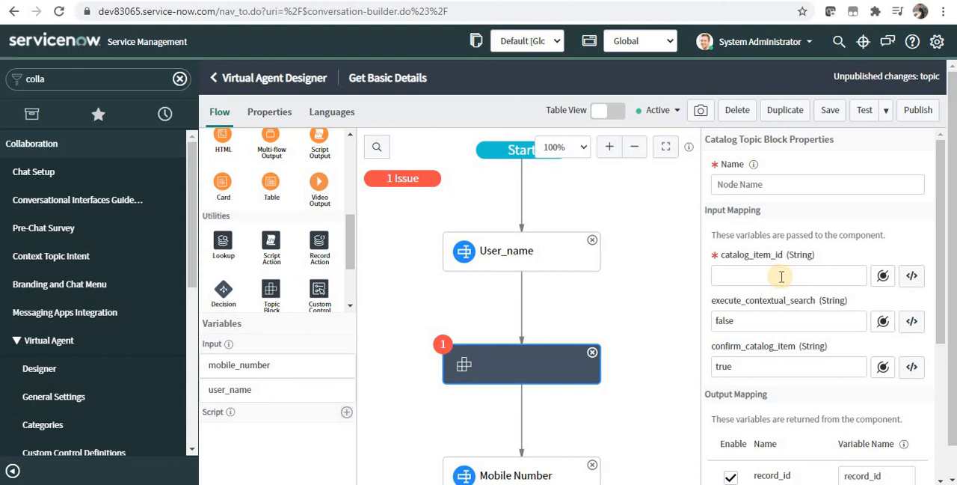
{"action": "left_click", "coordinate": [788, 275]}
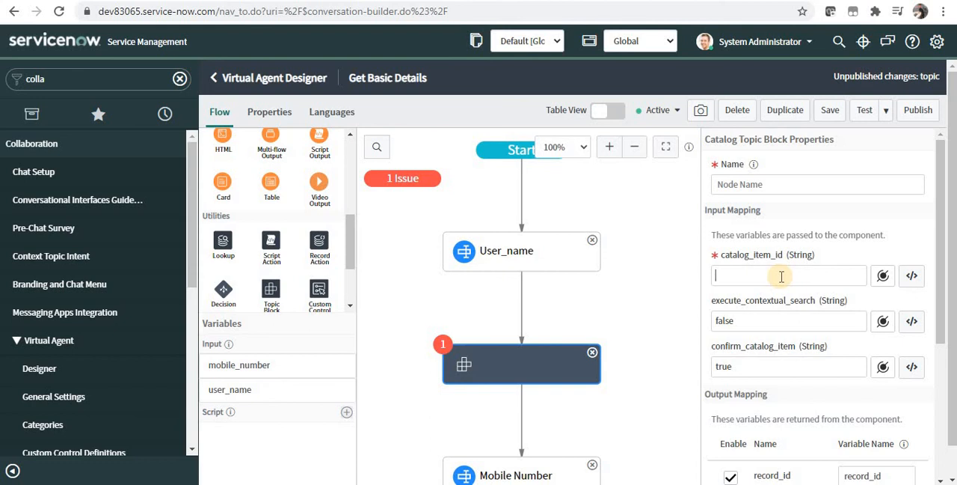
{"action": "left_click", "coordinate": [789, 275]}
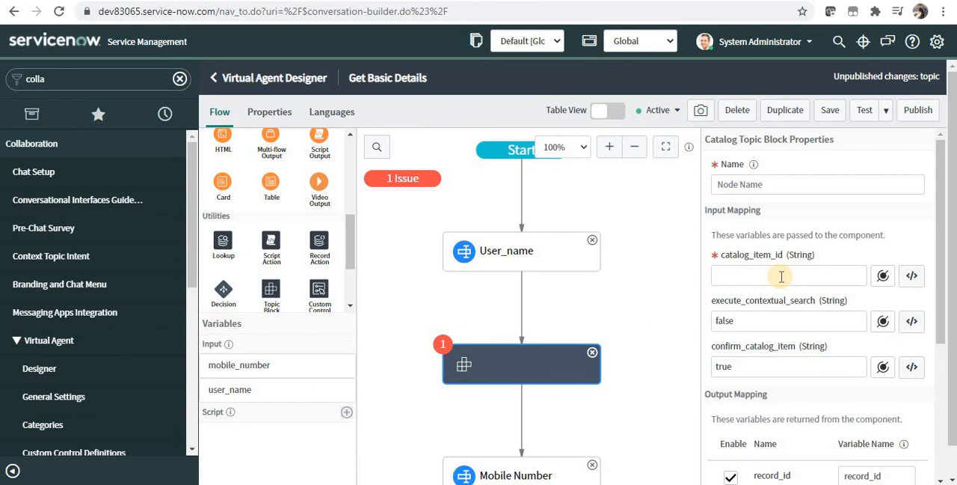
{"action": "left_click", "coordinate": [788, 276]}
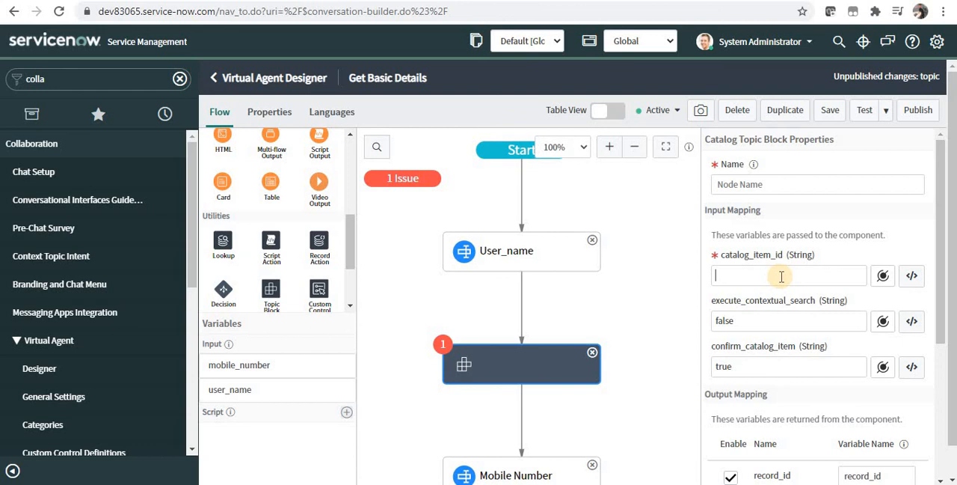